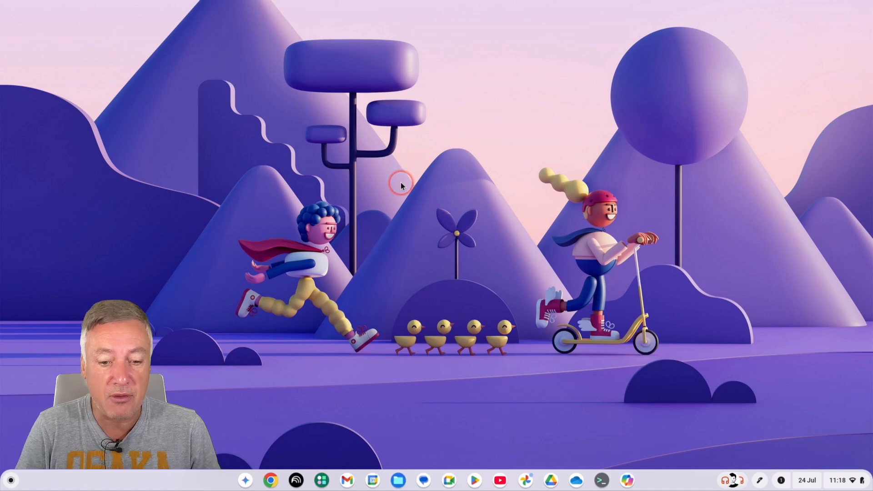
mouse_move(614, 43)
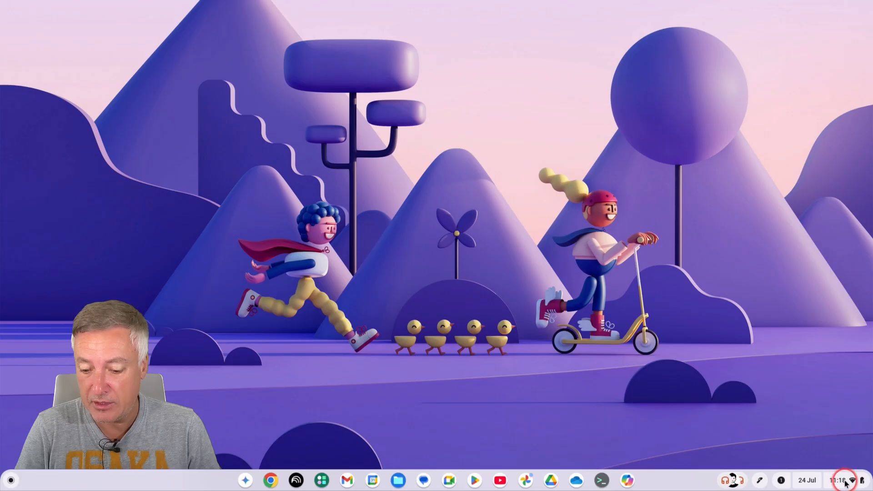
Review the Manage other people options under Privacy and security, then leave Settings
click(850, 478)
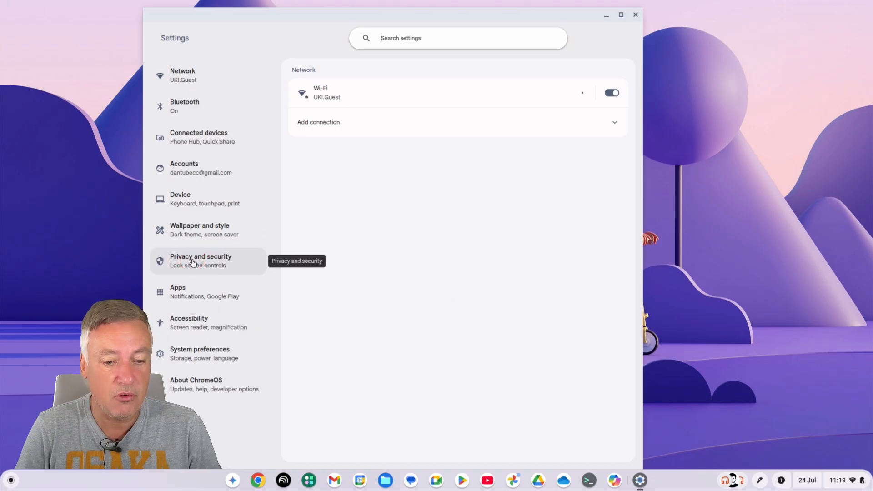
click(200, 261)
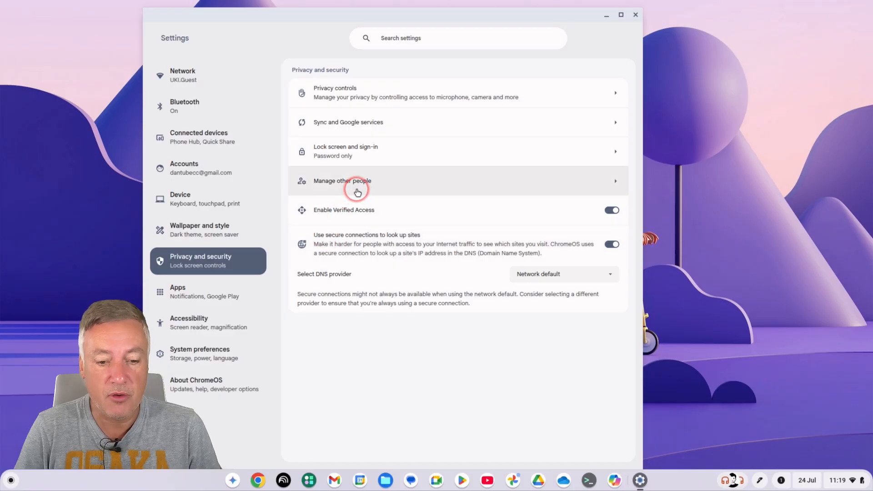
click(358, 192)
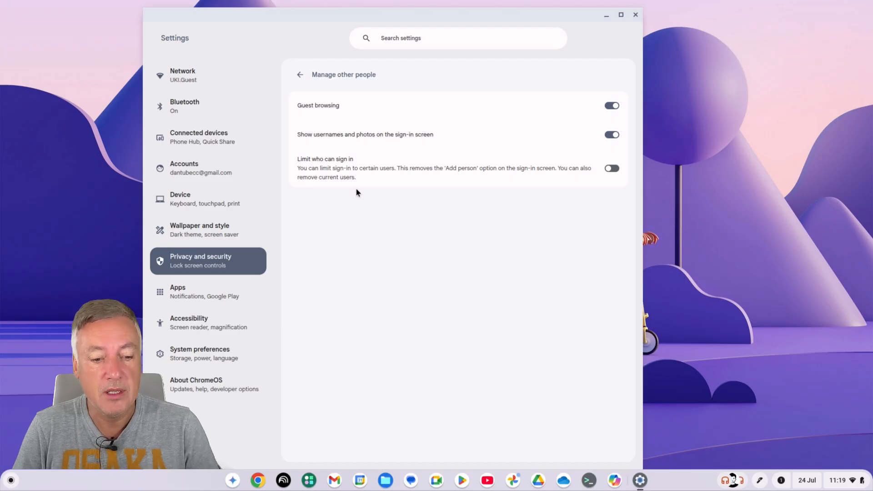
click(443, 206)
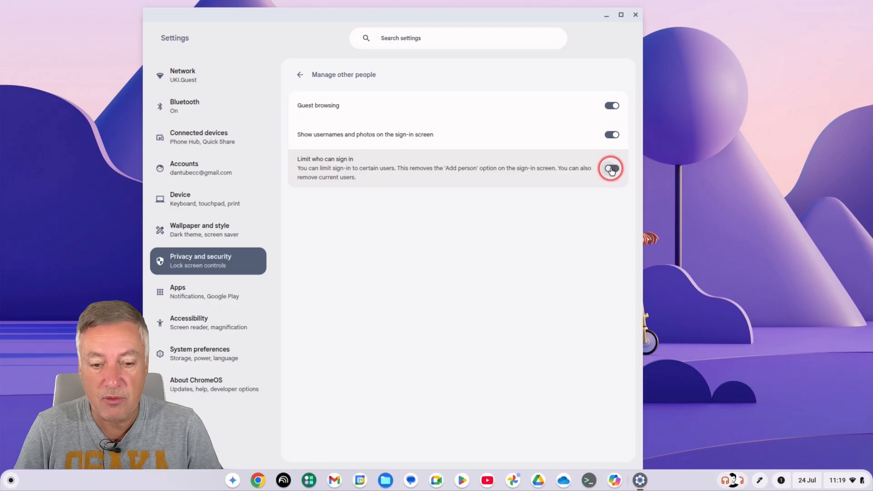
click(611, 169)
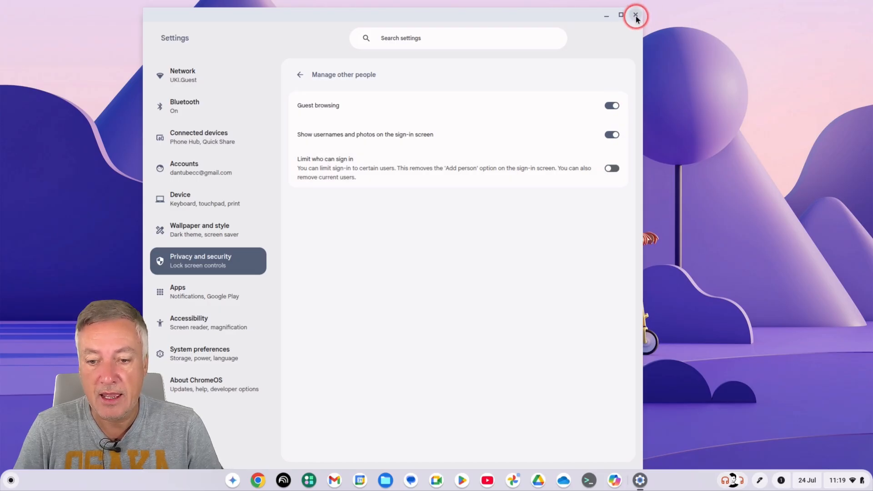
click(635, 15)
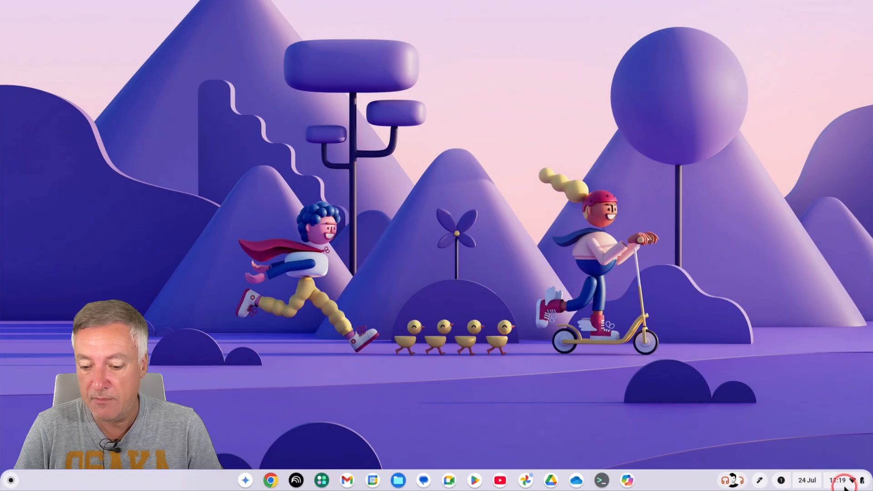
Sign out of the owner's session from Quick Settings
click(849, 484)
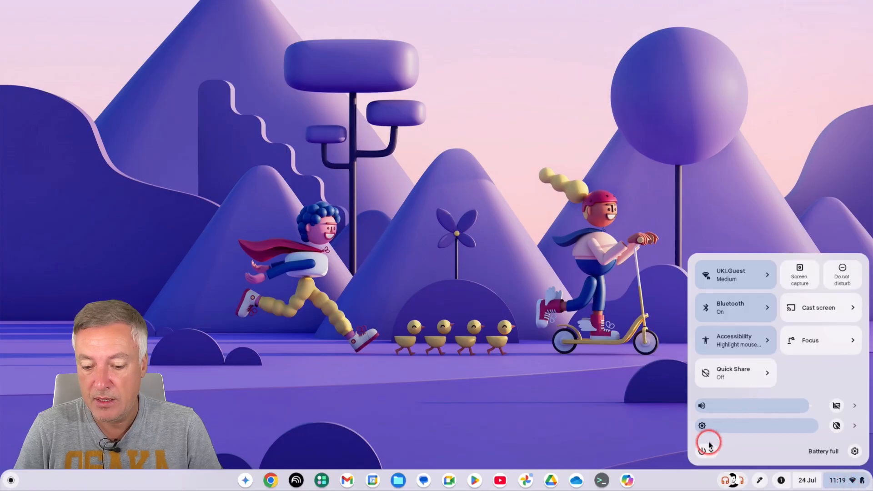
click(702, 451)
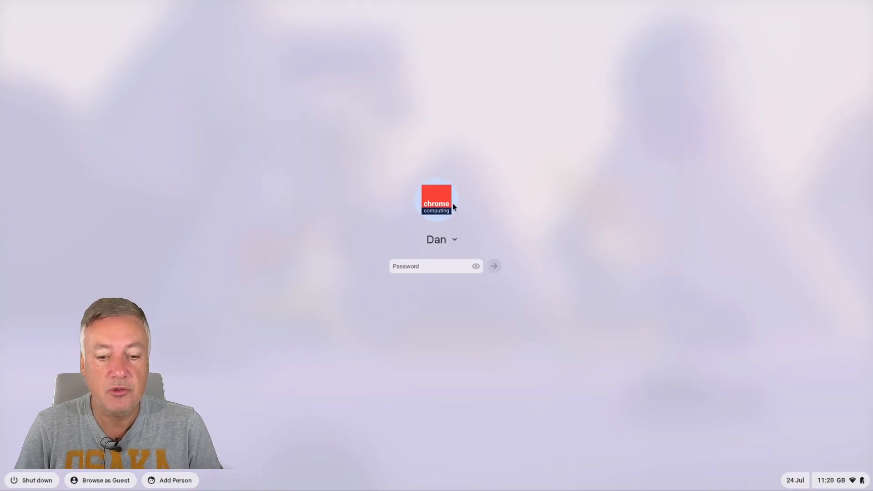
mouse_move(262, 297)
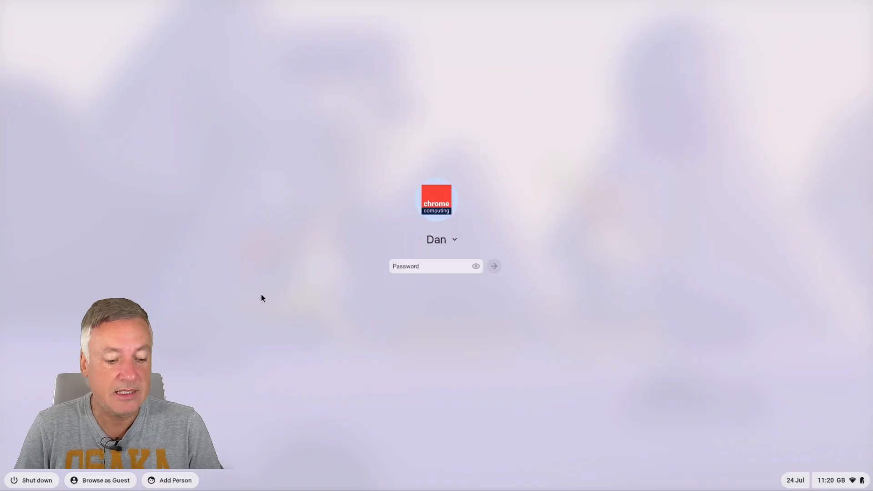
mouse_move(173, 480)
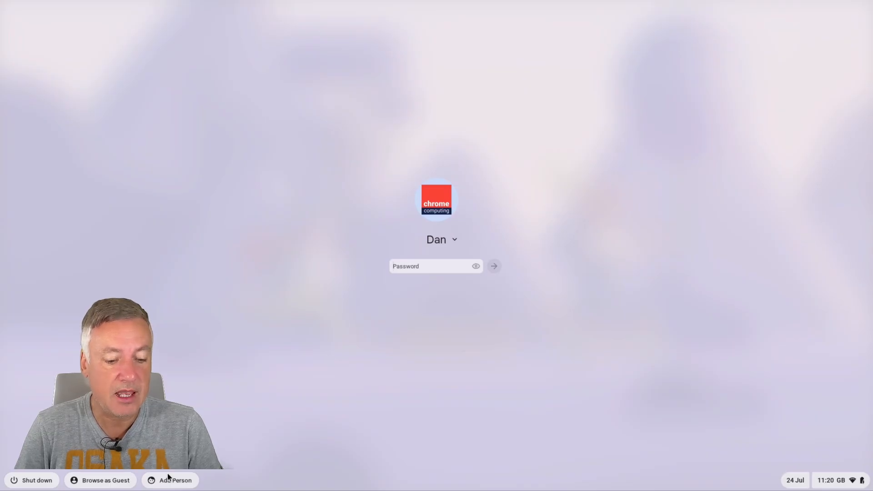
mouse_move(88, 485)
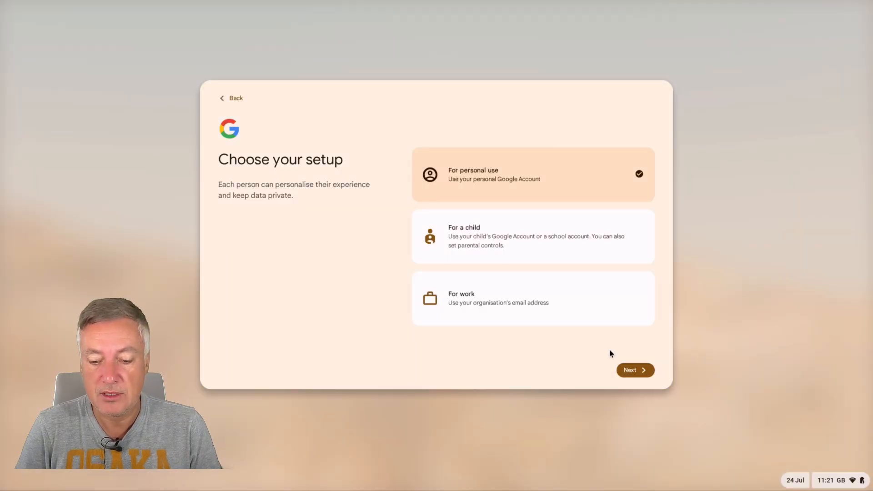
Choose personal use and submit the second Gmail address to reach its password prompt
click(635, 370)
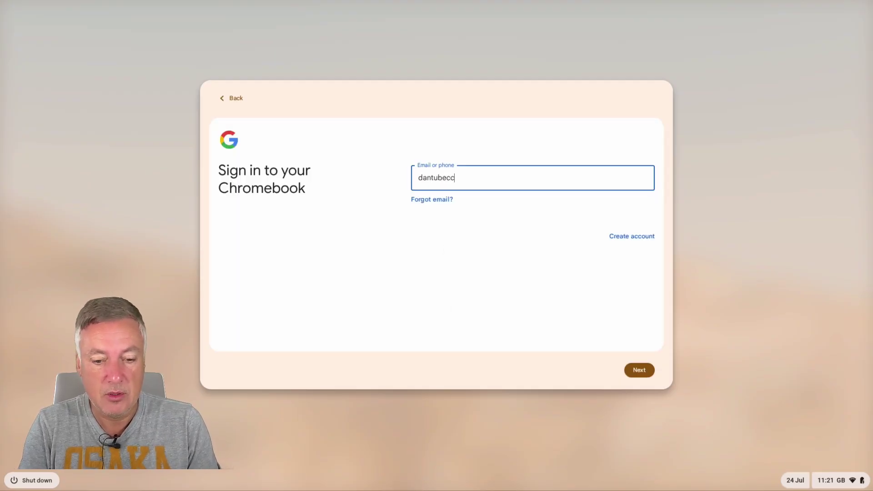
text(2@g)
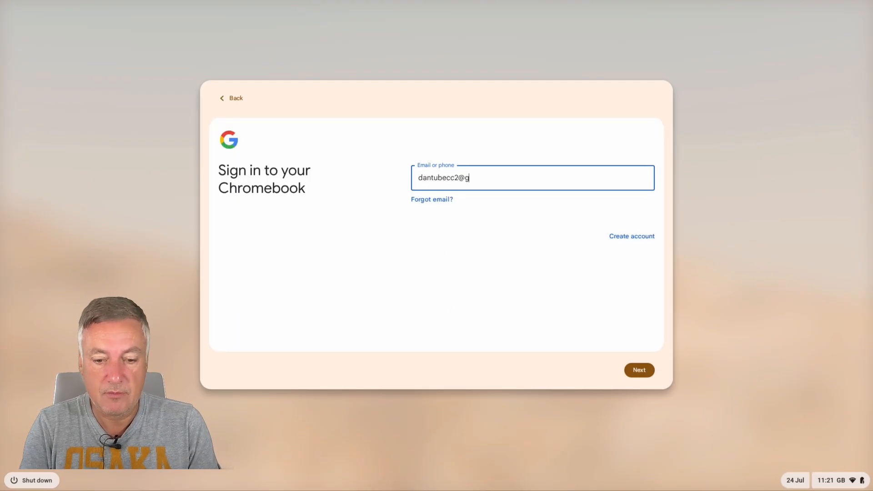
text(mail.com)
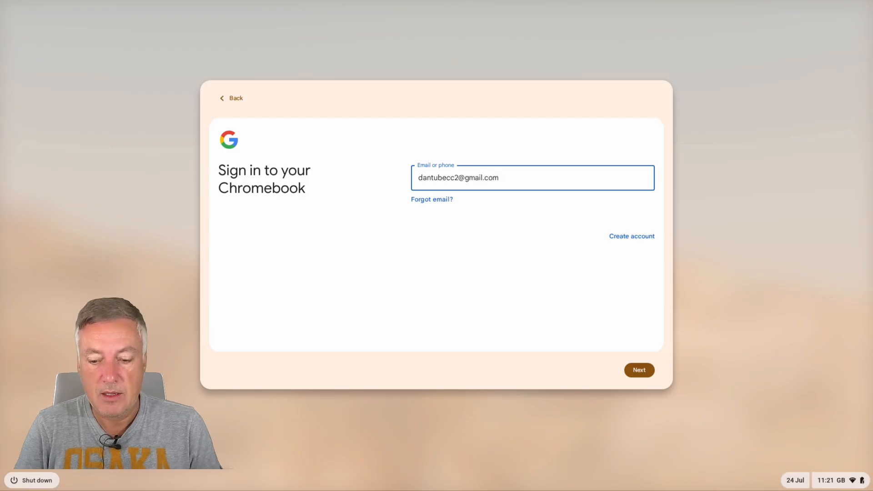
click(639, 370)
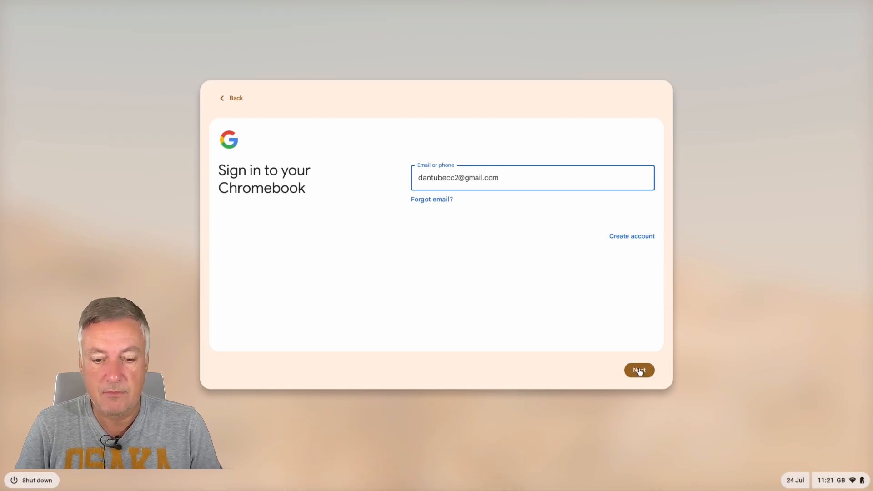
click(639, 370)
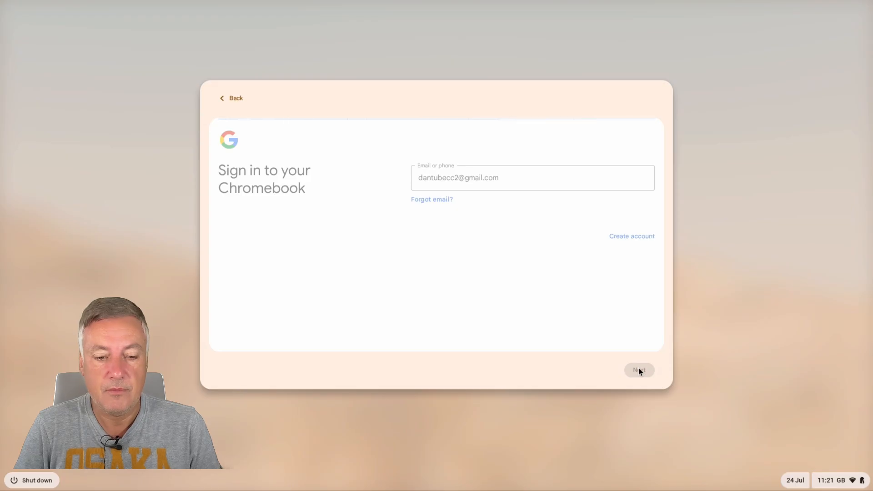
click(639, 370)
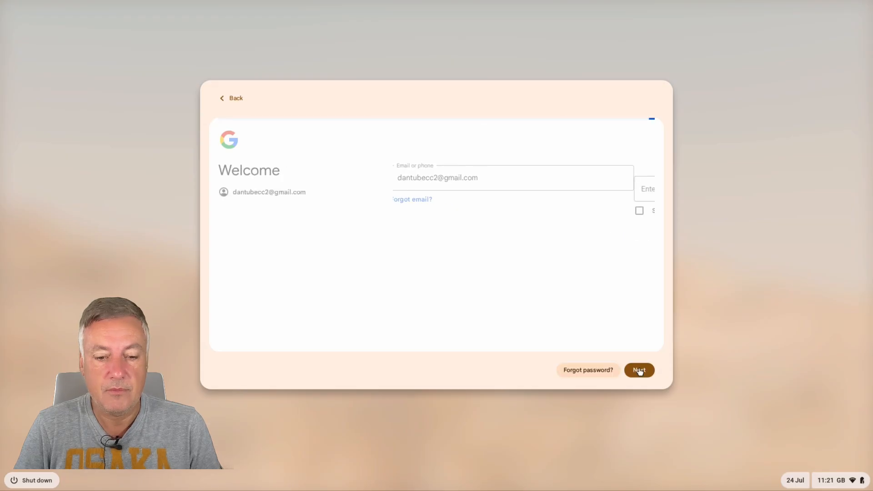
click(639, 370)
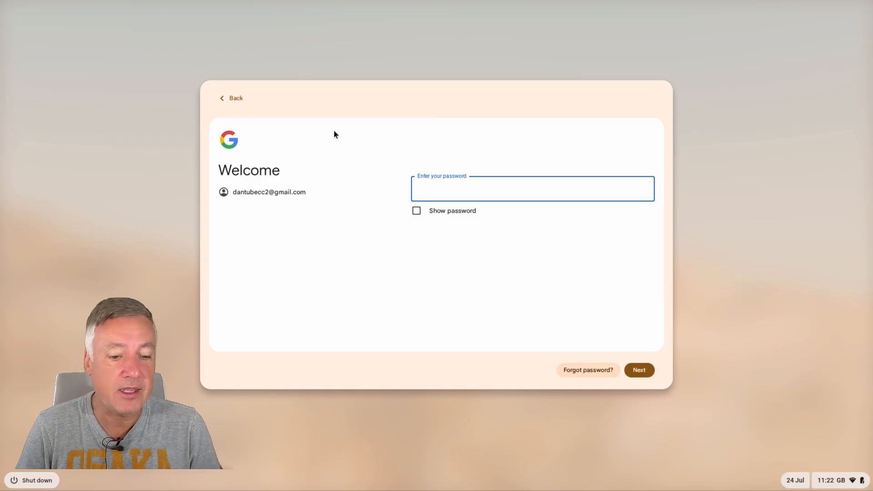
Back out of adding a person, sign in as the owner with its password, and bring up Settings
click(223, 98)
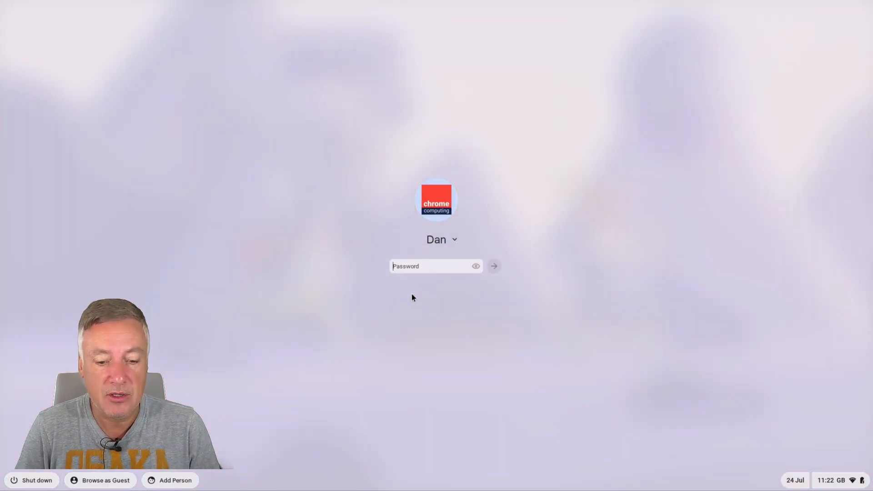
text(•)
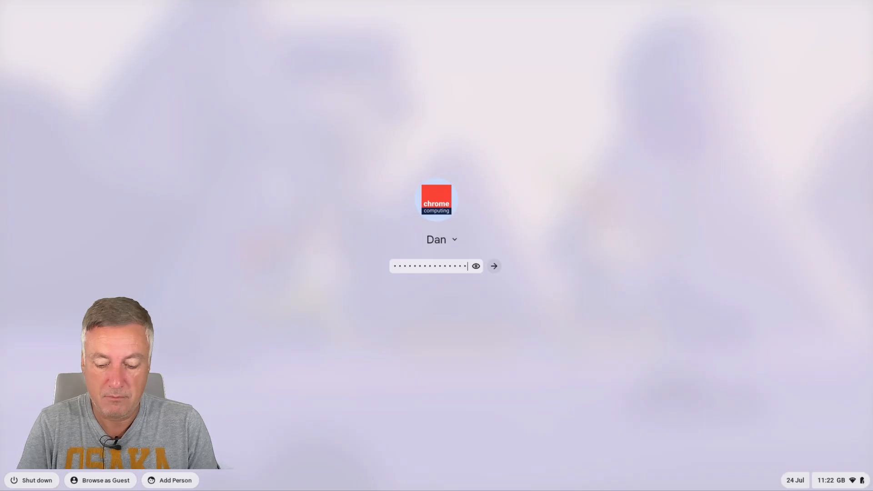
click(493, 265)
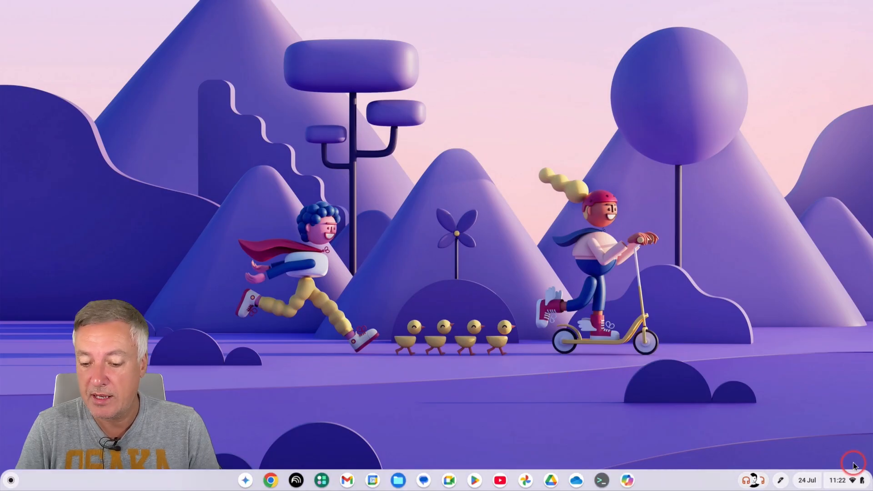
click(853, 466)
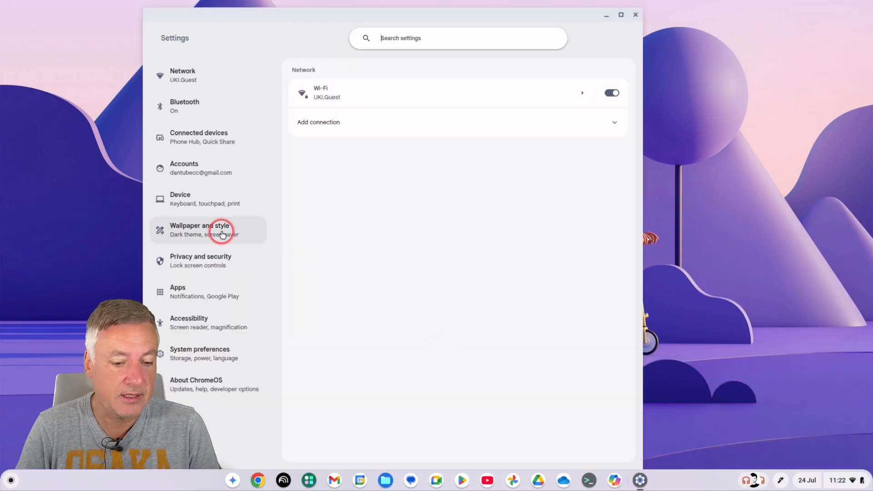
Turn on 'Limit who can sign in' under Manage other people, leaving only the owner listed
click(200, 260)
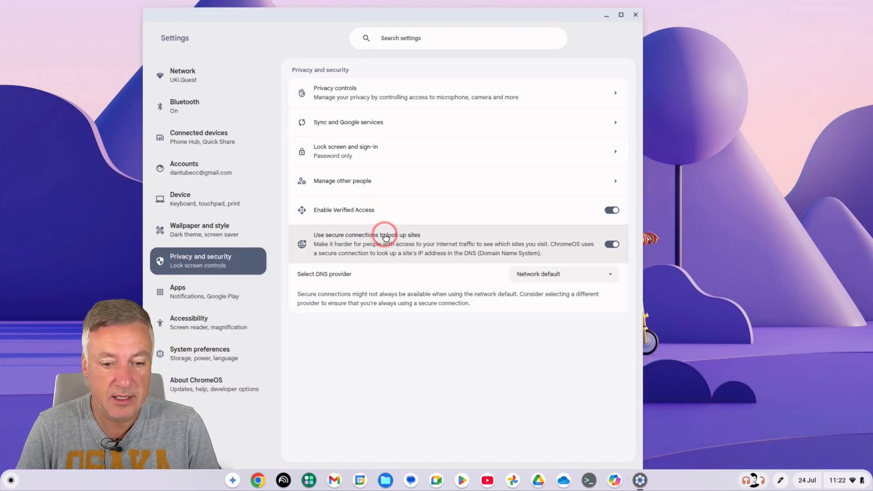
click(342, 180)
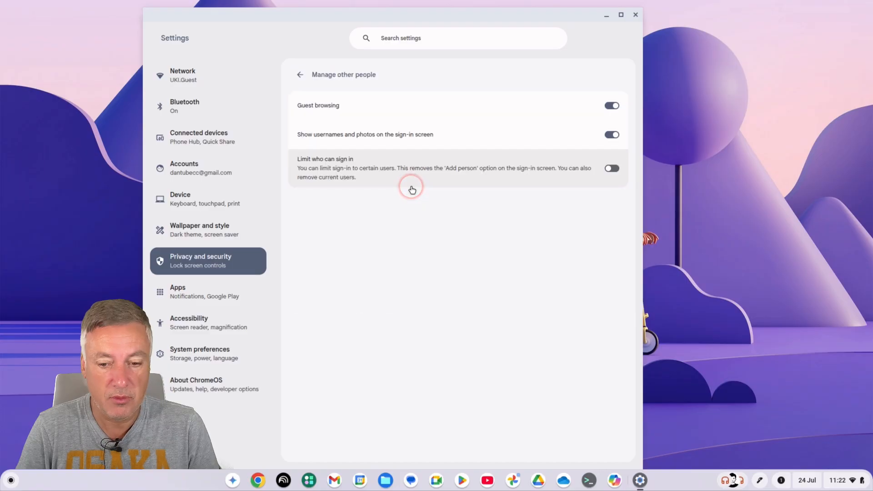
mouse_move(509, 169)
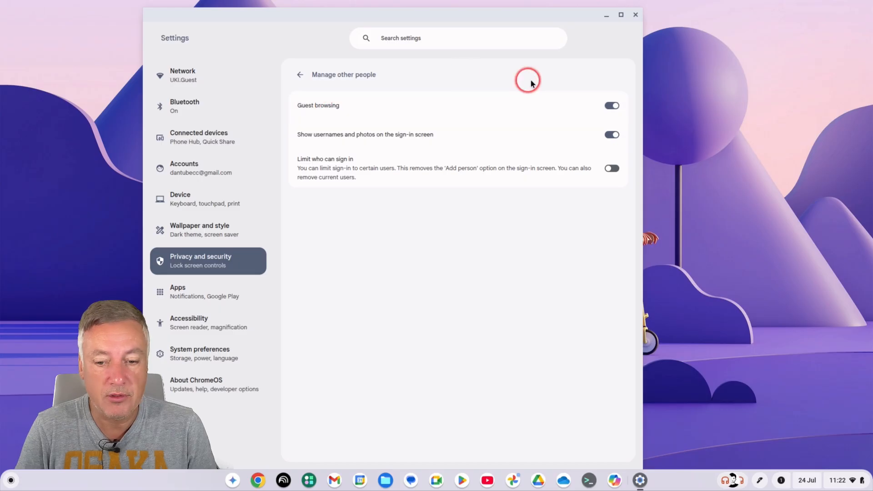
click(611, 105)
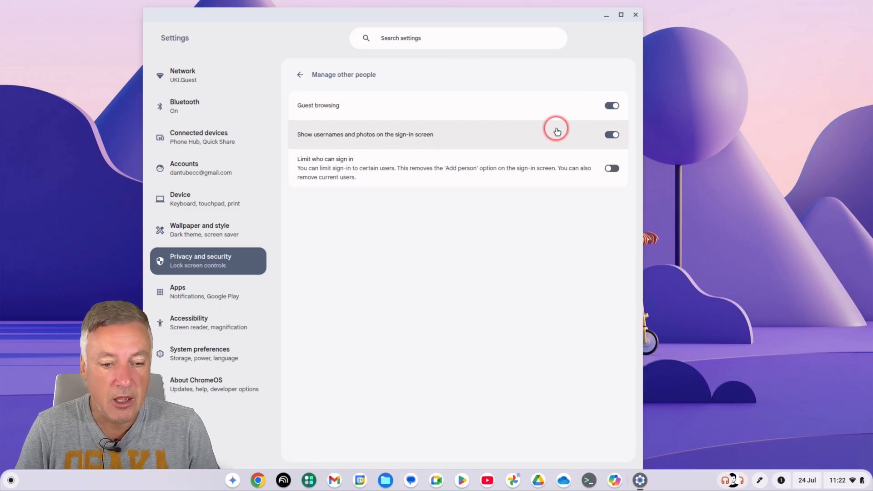
mouse_move(426, 171)
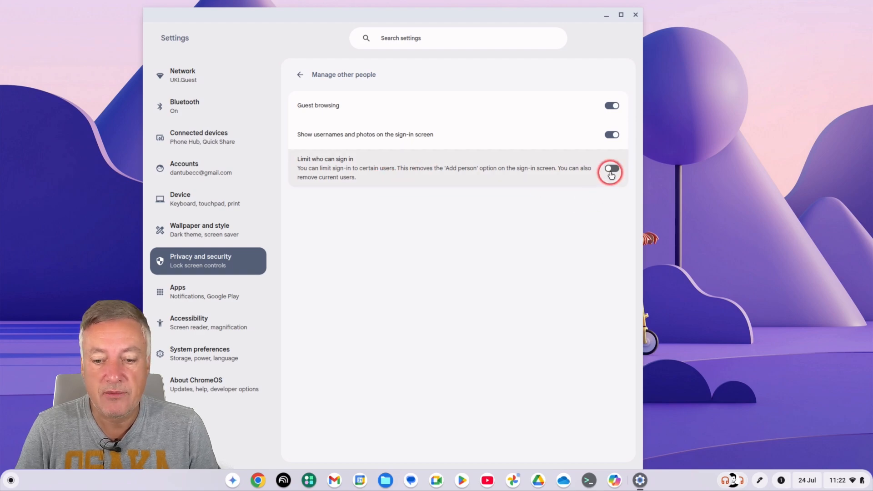
click(612, 171)
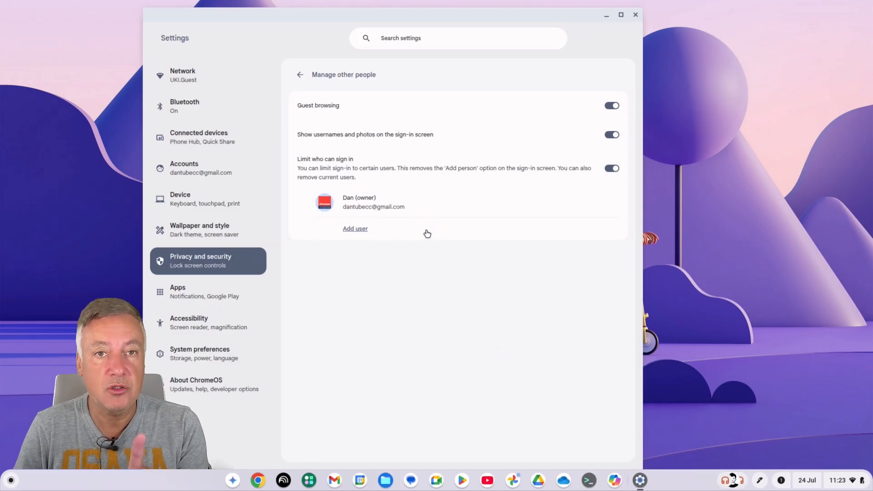
click(366, 229)
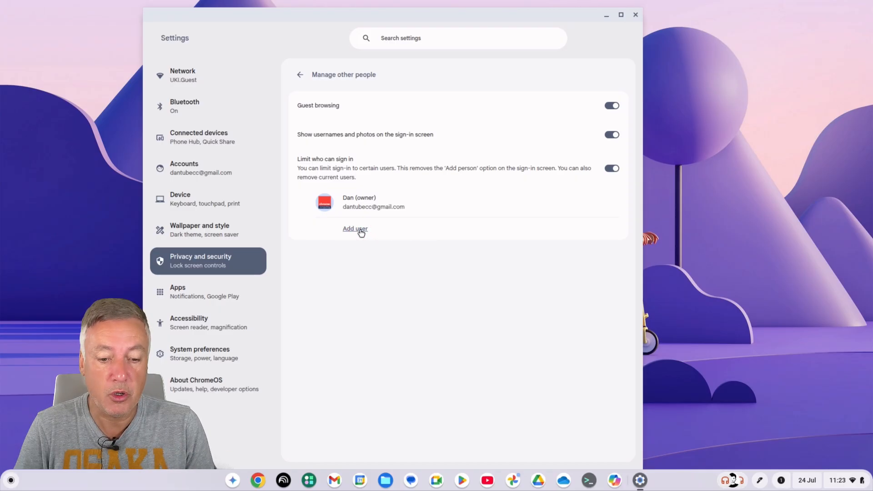
click(355, 229)
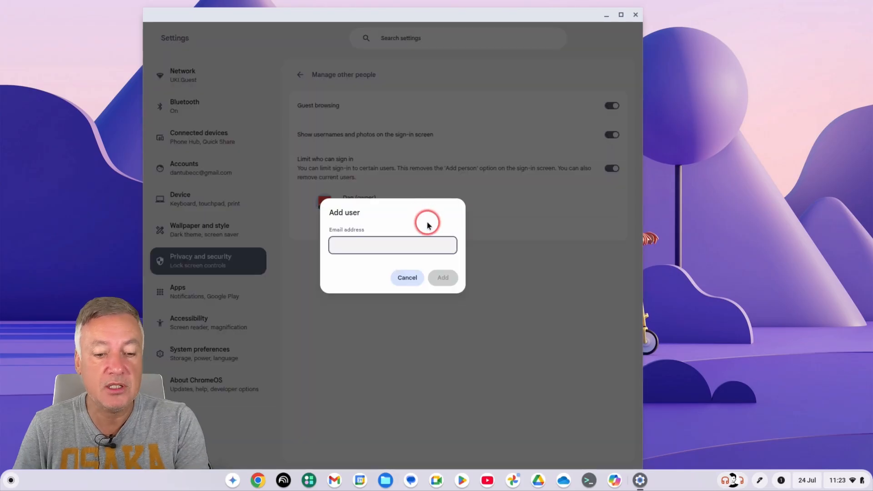
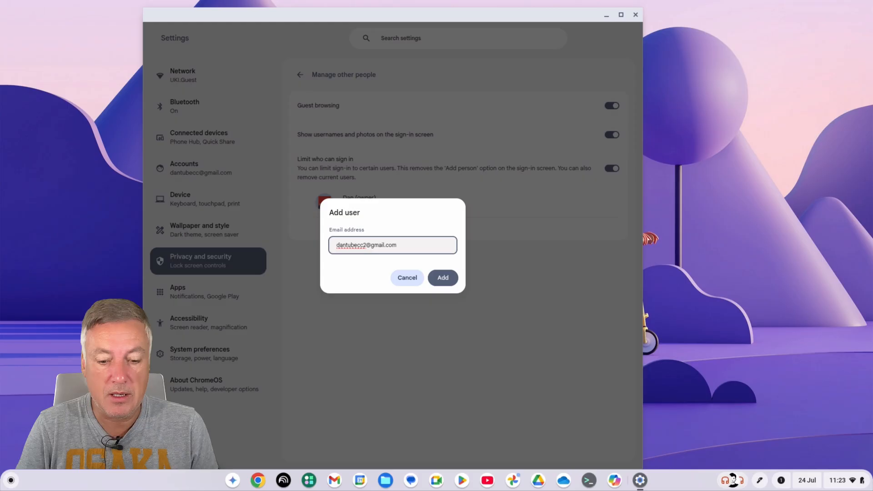
click(443, 278)
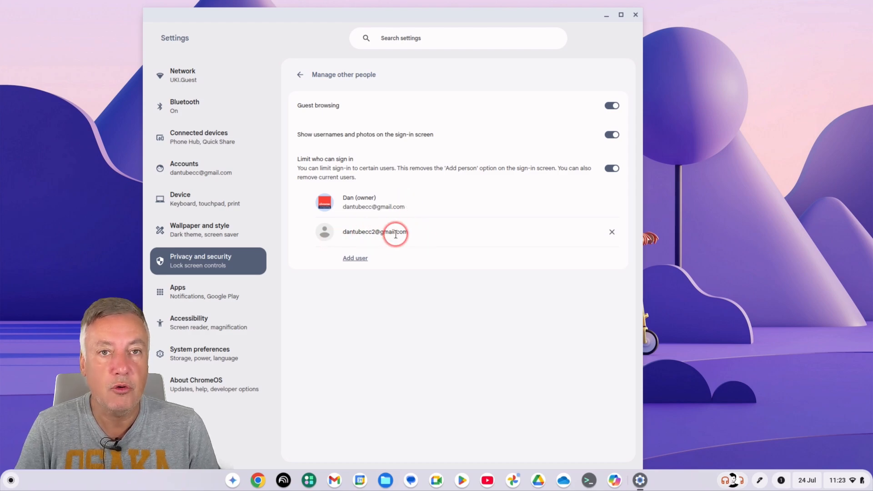
mouse_move(413, 234)
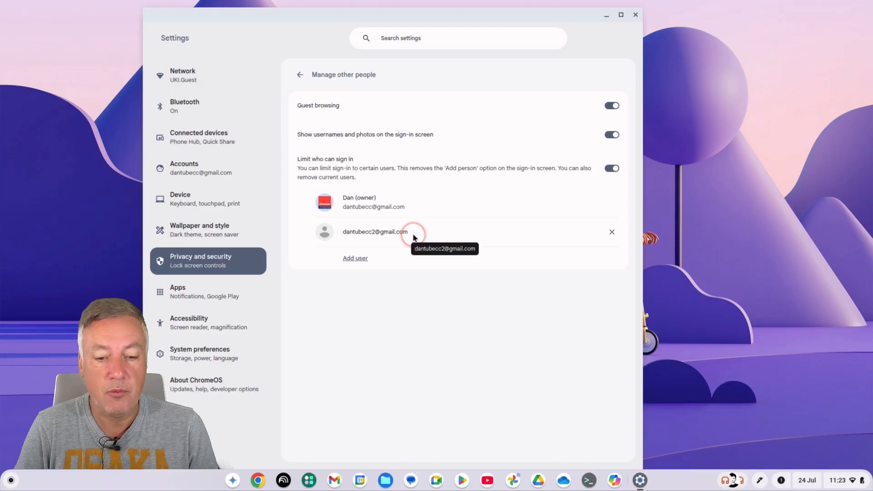
click(611, 169)
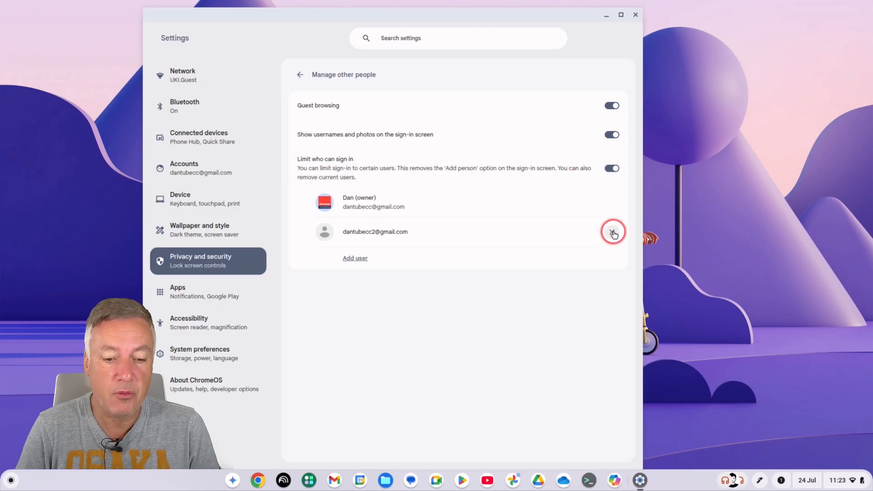
Remove the second account from the allowed list and close Settings
click(612, 232)
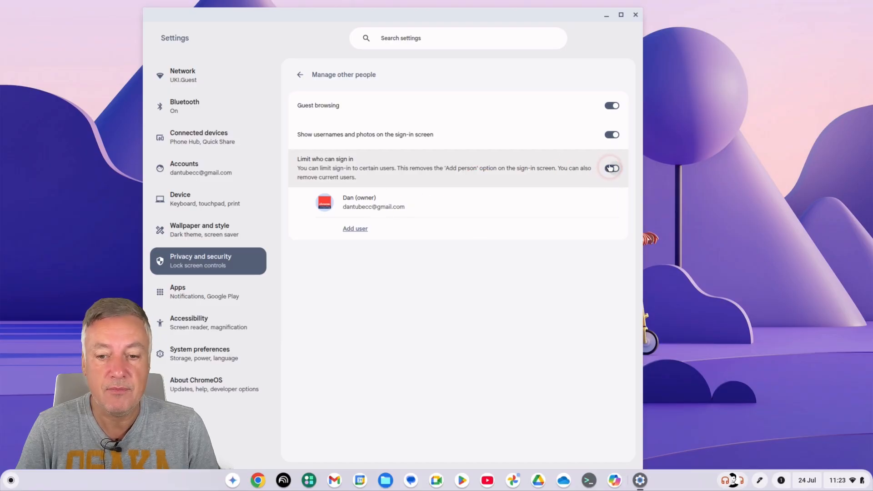
click(636, 15)
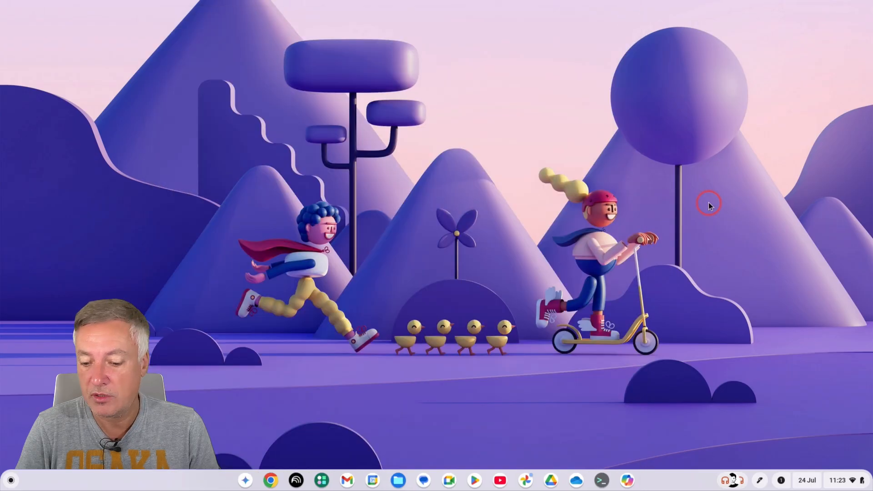
click(846, 480)
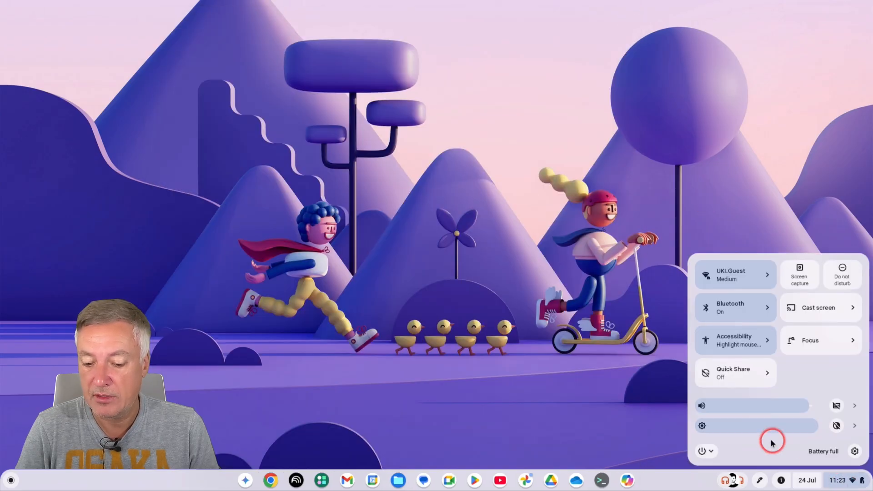
click(702, 451)
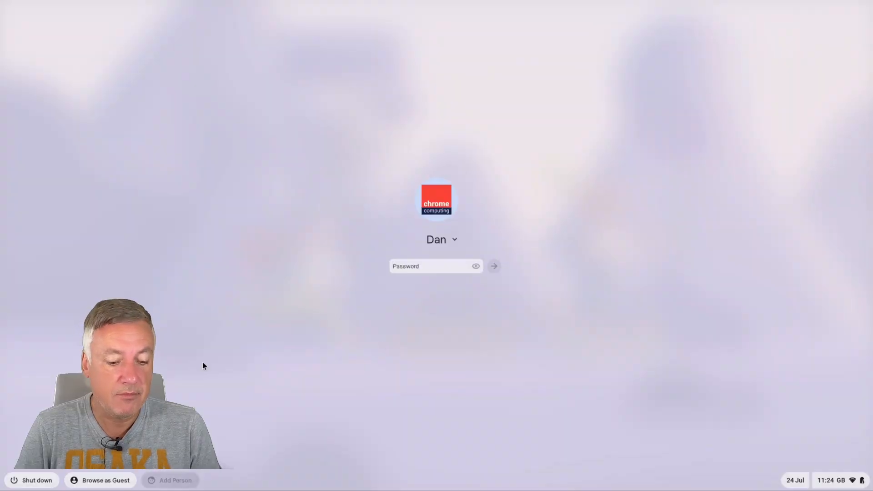
mouse_move(176, 480)
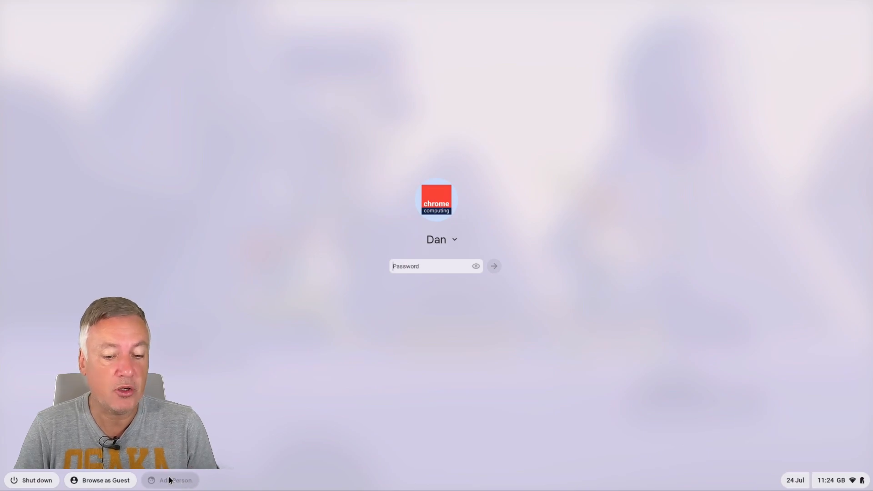
mouse_move(445, 173)
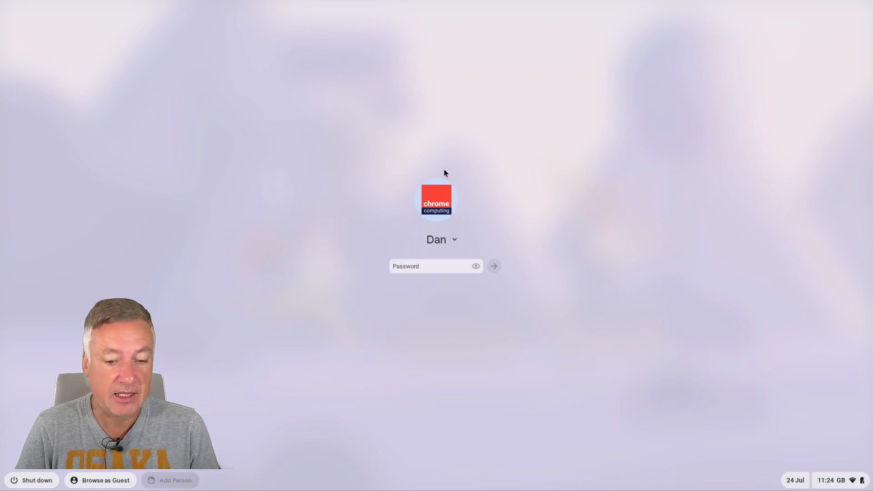
mouse_move(180, 482)
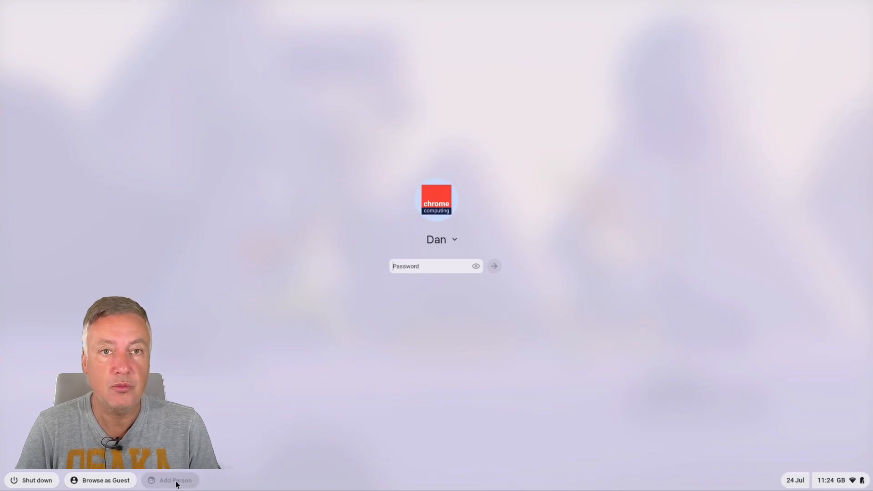
mouse_move(678, 406)
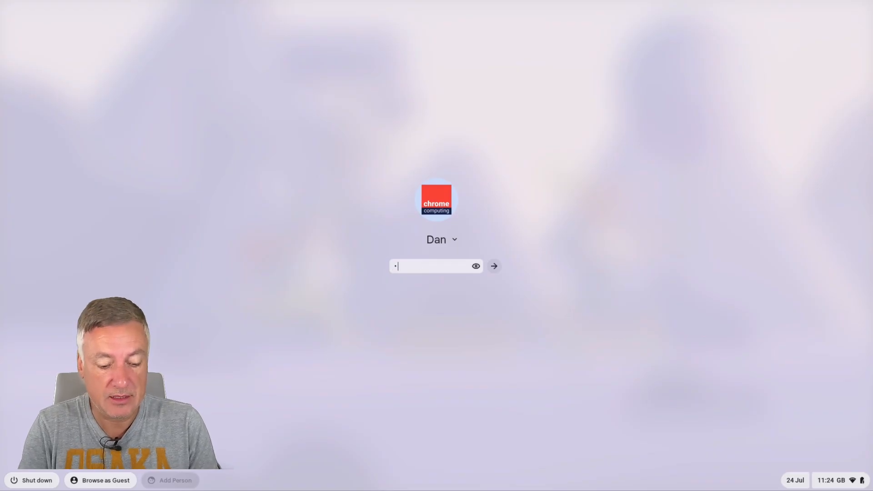
text(••••)
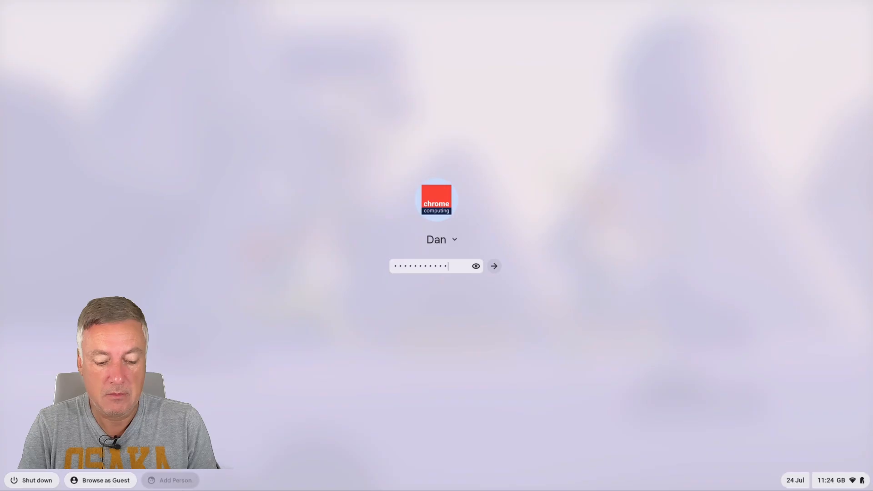
text(•••)
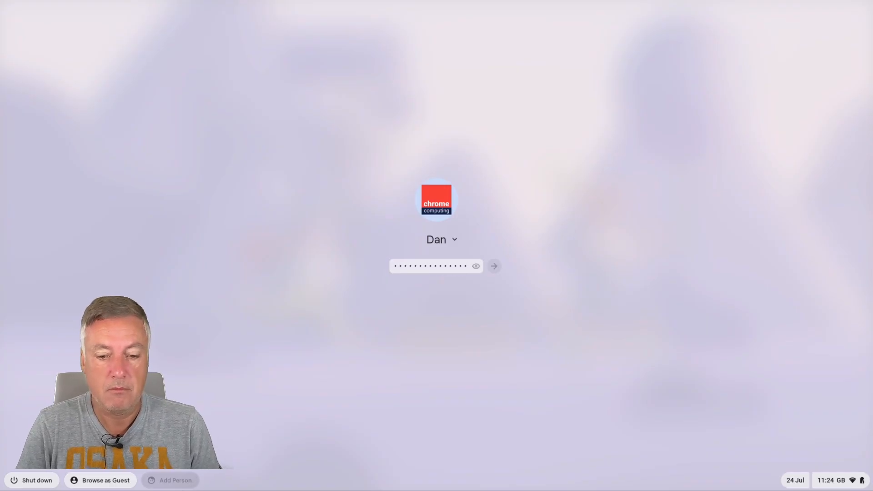
click(494, 265)
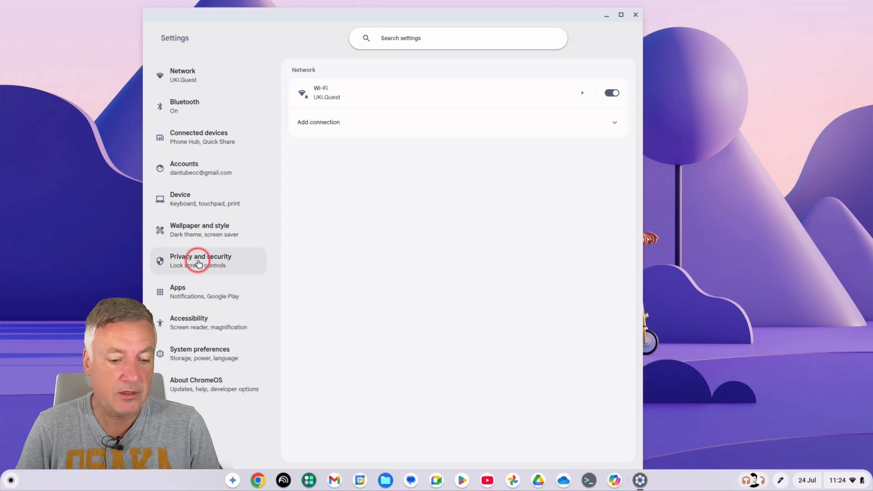
click(200, 261)
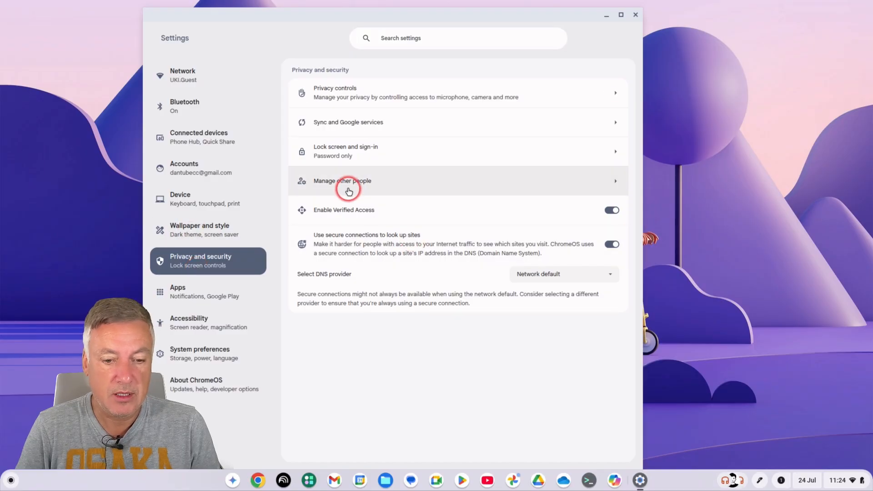
click(348, 189)
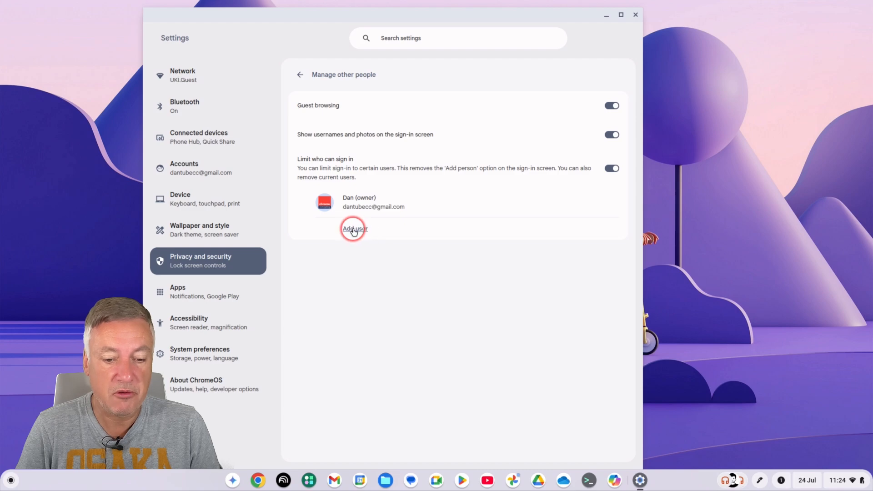
click(354, 229)
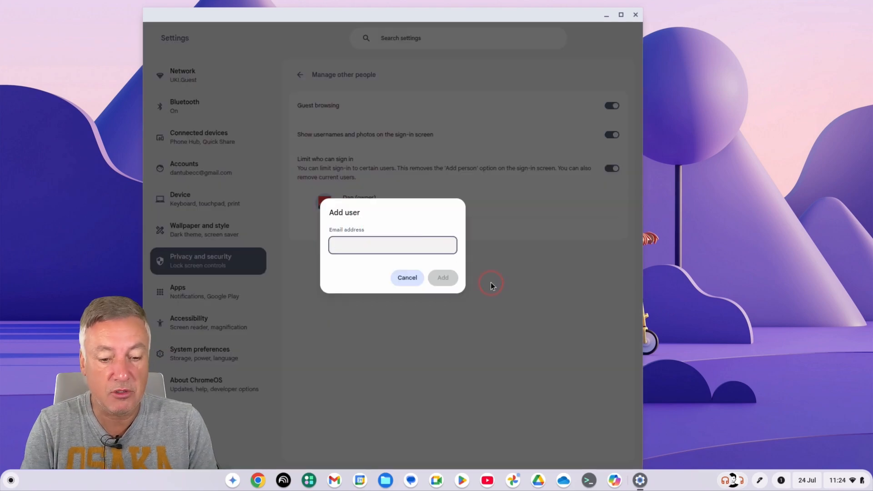
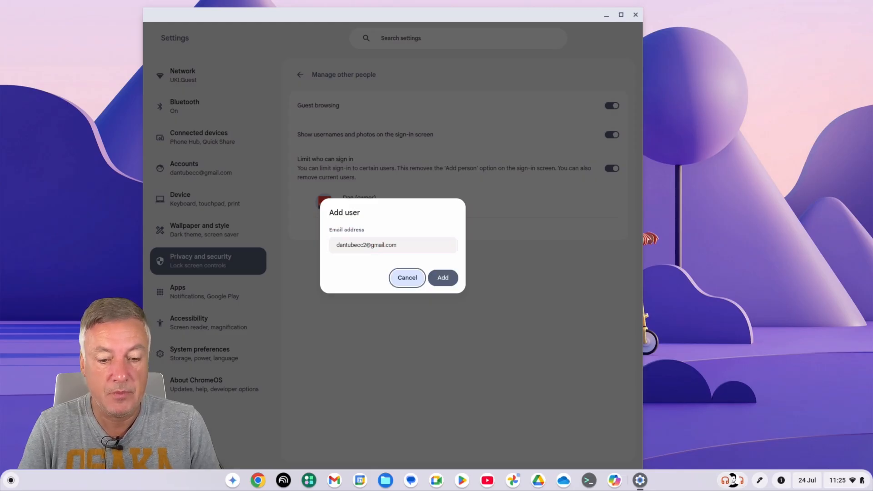
click(443, 278)
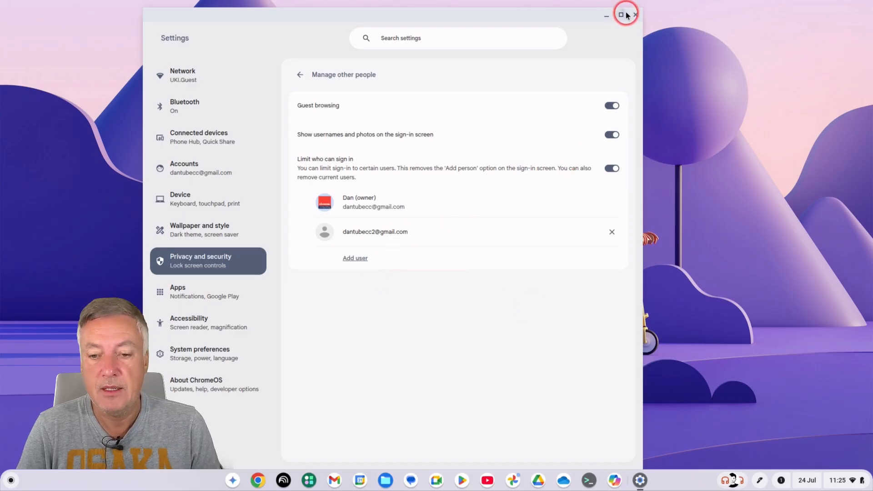
Close Settings, start Add Person for personal use, and reach the Chromebook sign-in email page
click(635, 15)
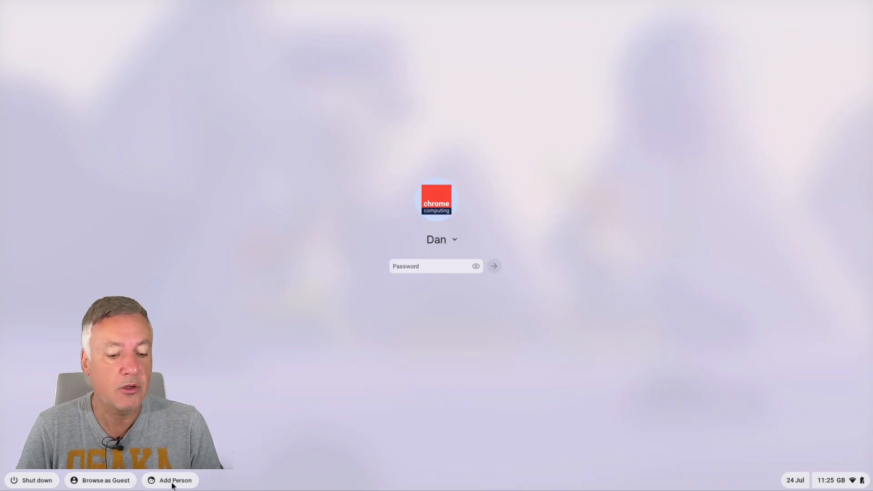
click(176, 480)
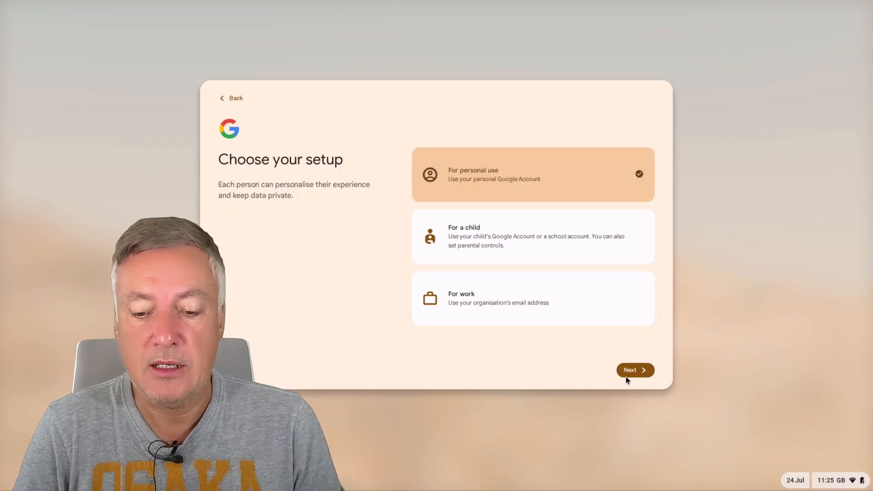
click(635, 370)
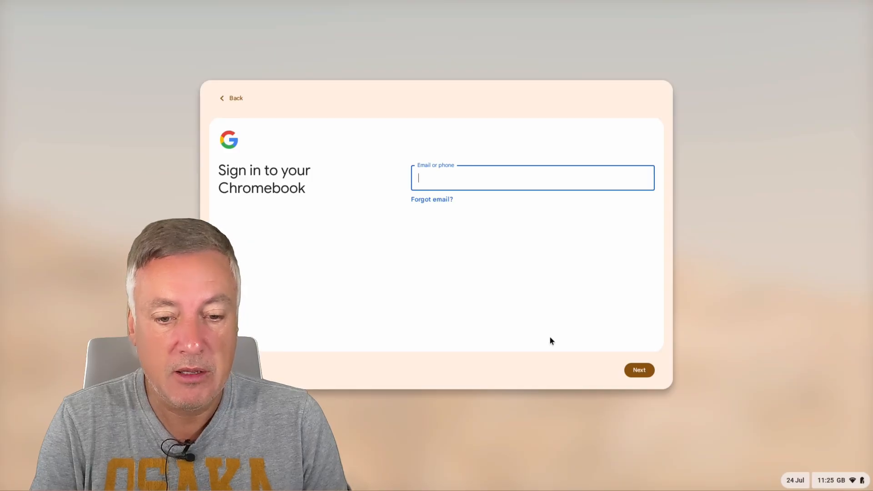
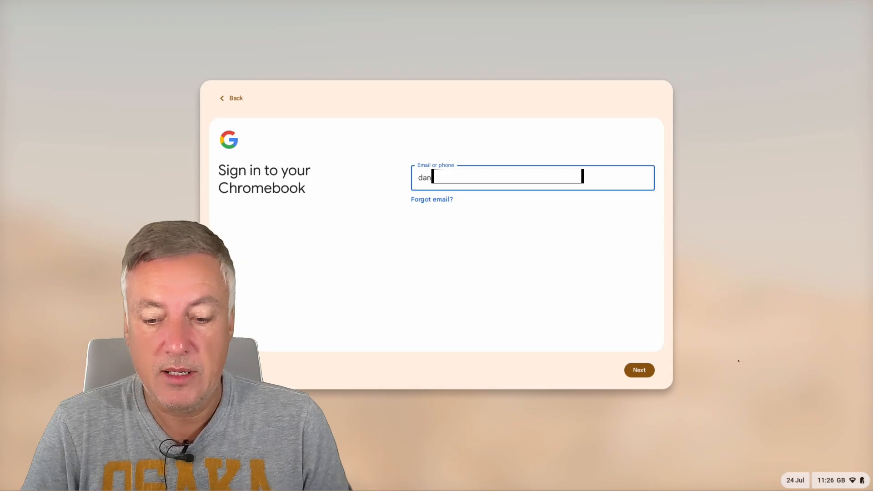
Enter the unlisted account 'dan' and submit it, triggering the not-authorised error
click(639, 370)
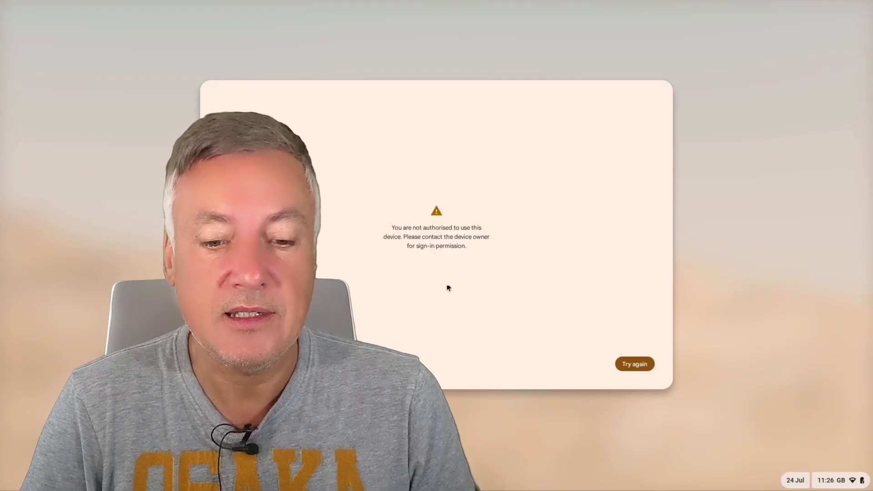
mouse_move(482, 246)
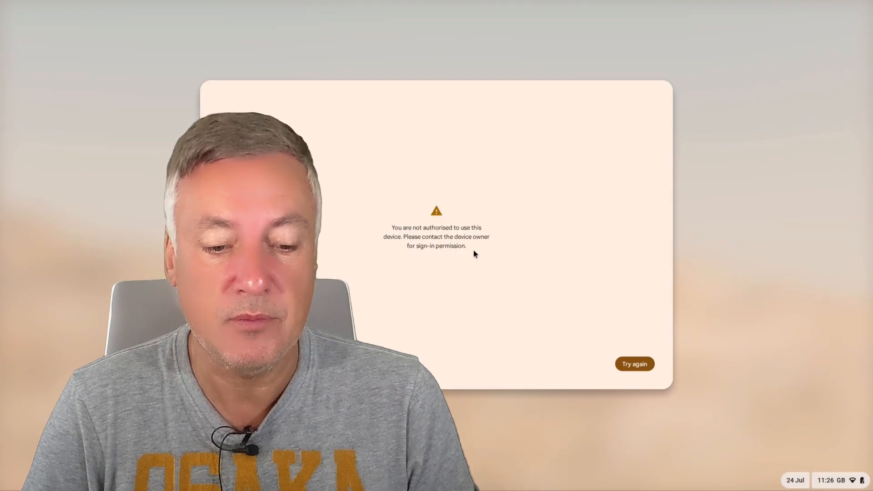
mouse_move(633, 374)
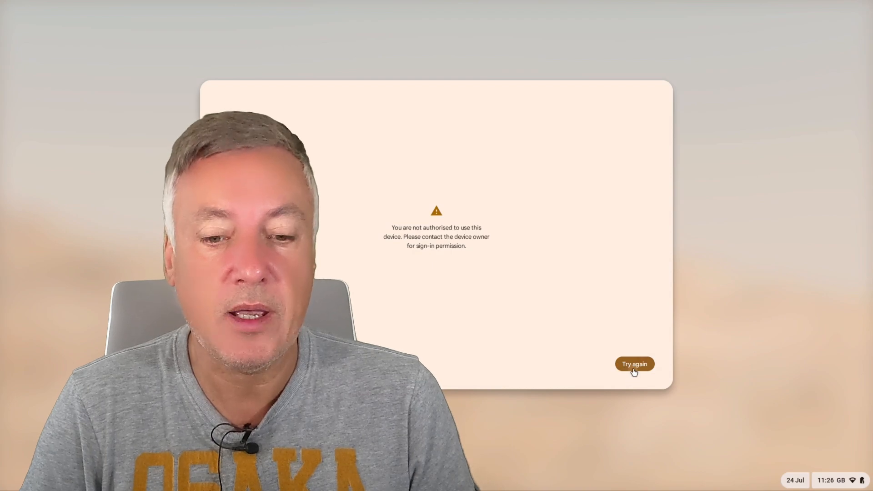
Dismiss the error via Try again and return to the Choose your setup step
click(635, 363)
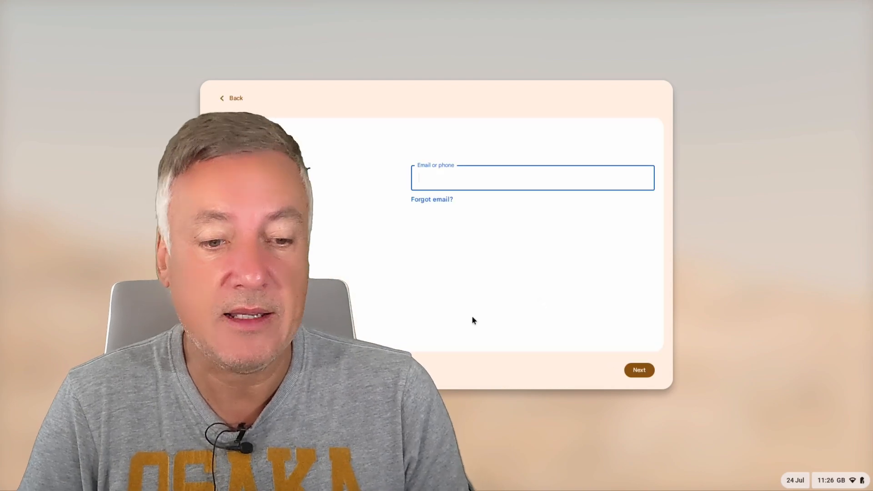
mouse_move(245, 91)
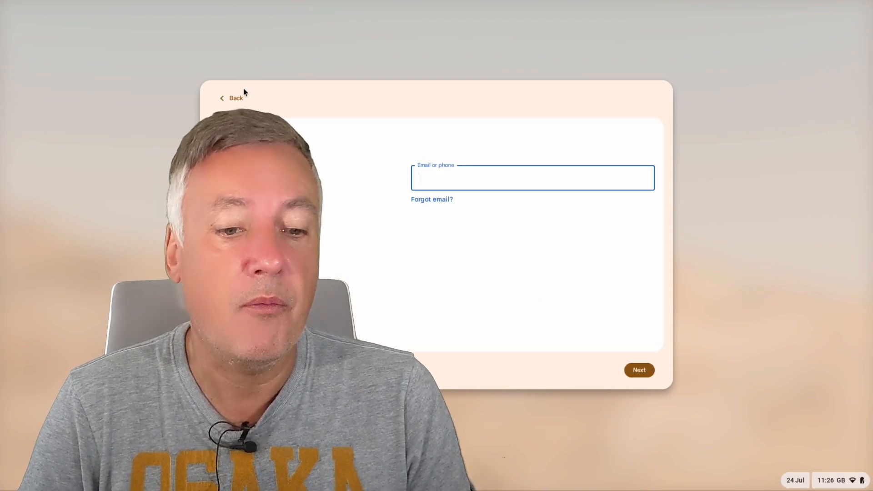
click(235, 99)
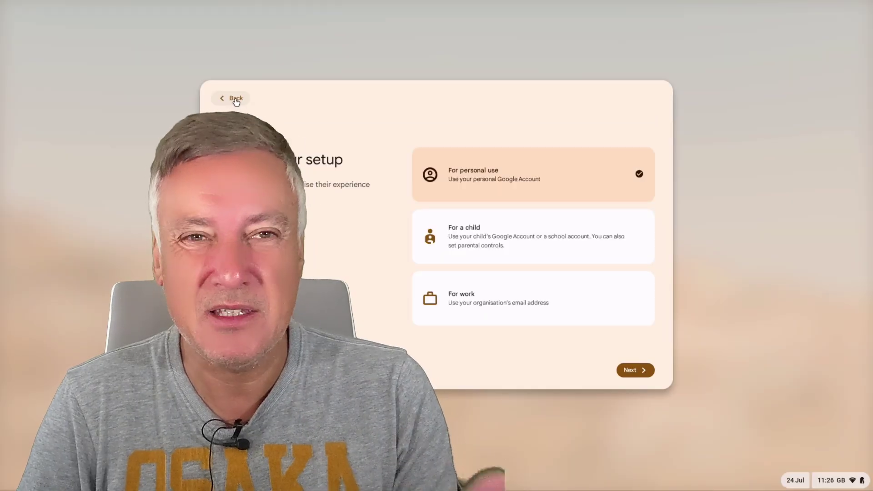